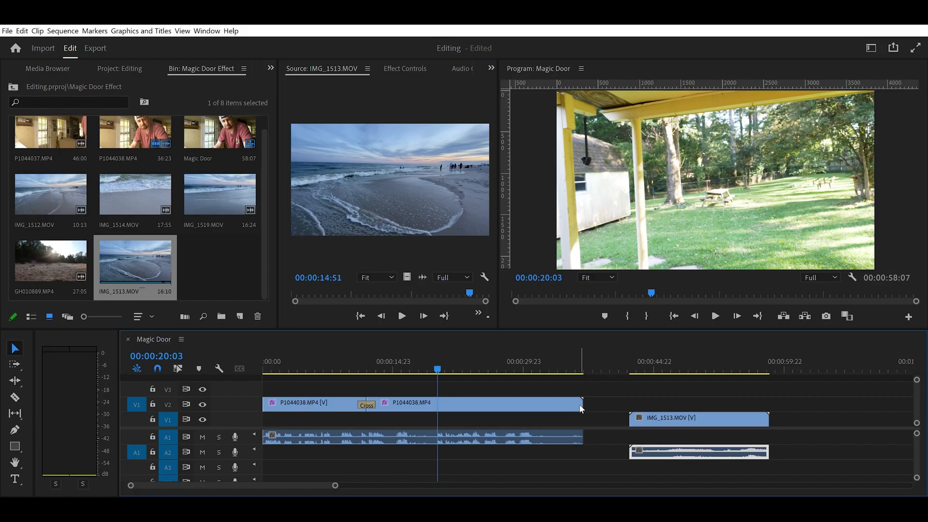
Step: Place IMG_1513.MOV on V1 beneath the P1044038 door clip, starting around 14 seconds
click(350, 360)
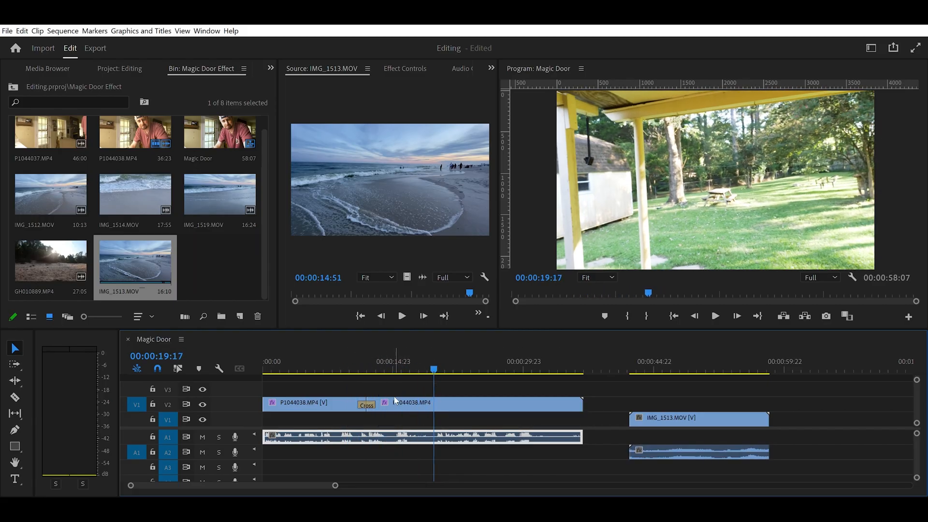
mouse_move(686, 391)
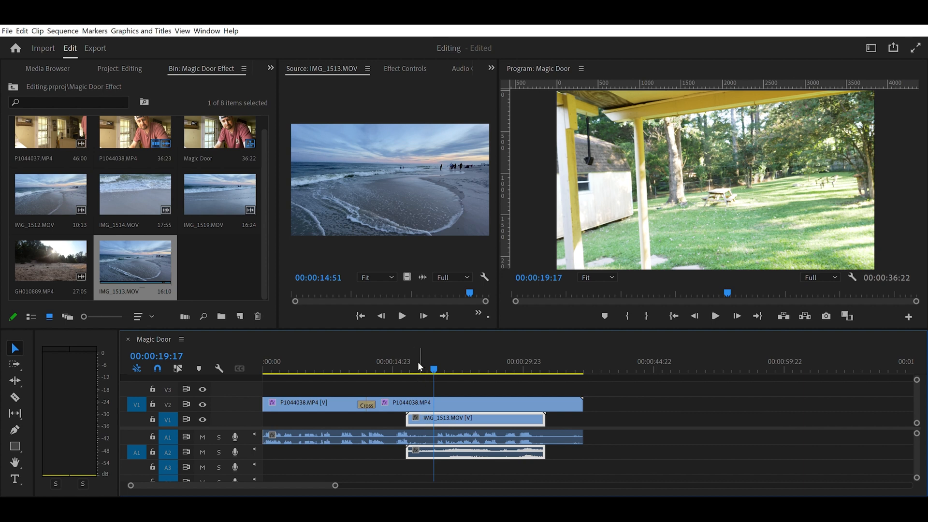
click(388, 360)
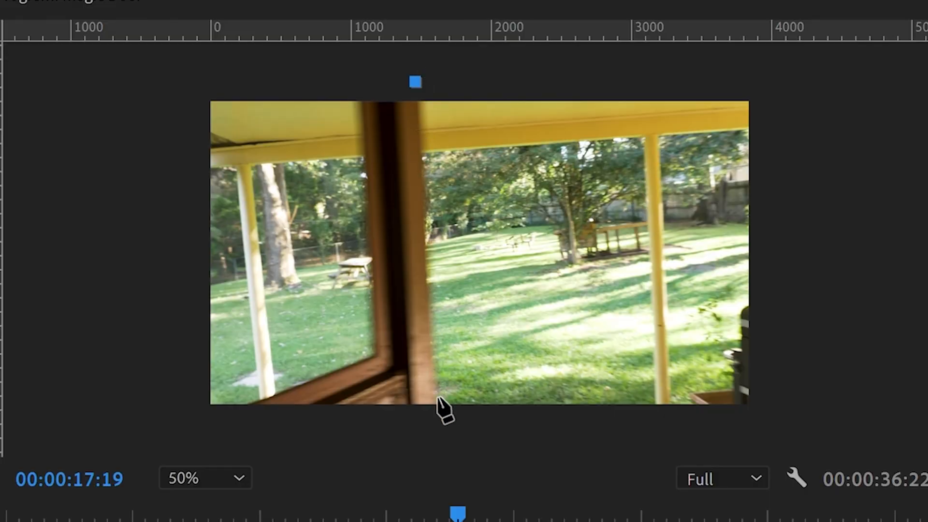
Step: Draw an opacity mask along the door's edge in the Program Monitor and set it to Inverted
drag(414, 82, 436, 425)
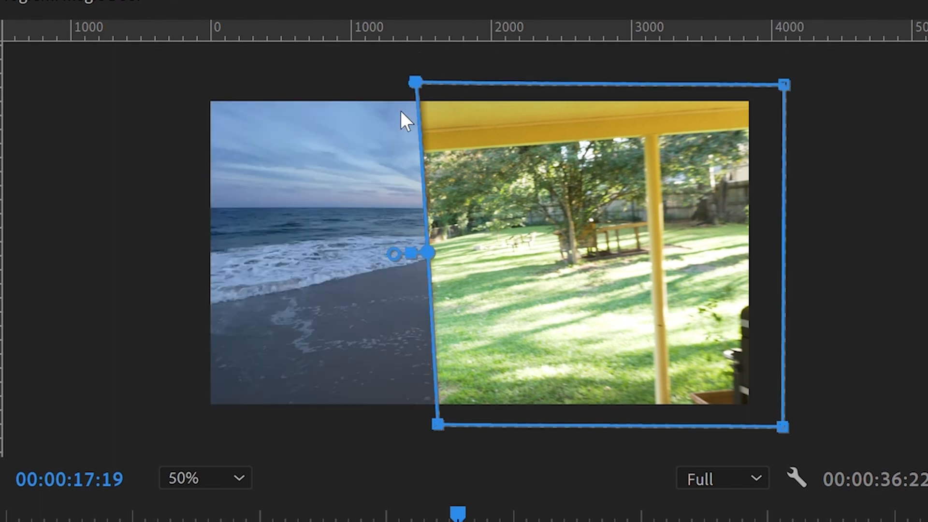
mouse_move(301, 273)
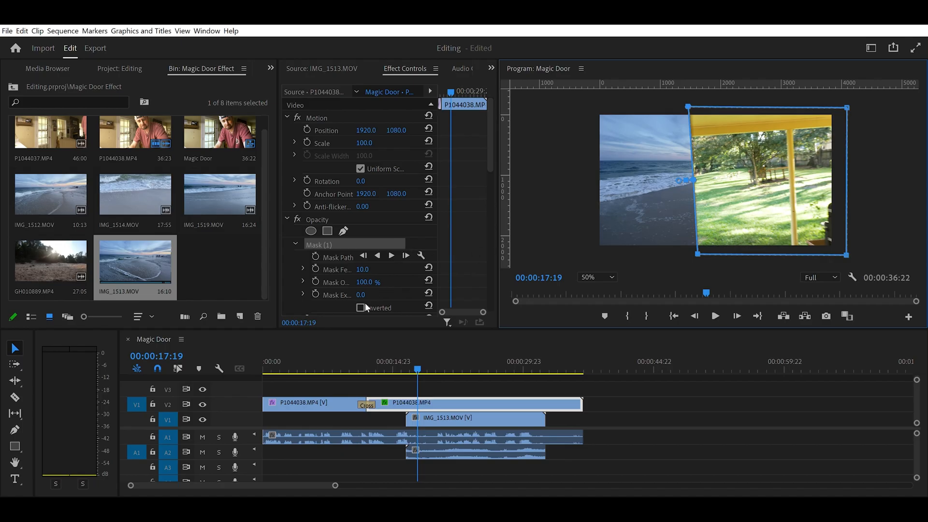
click(360, 307)
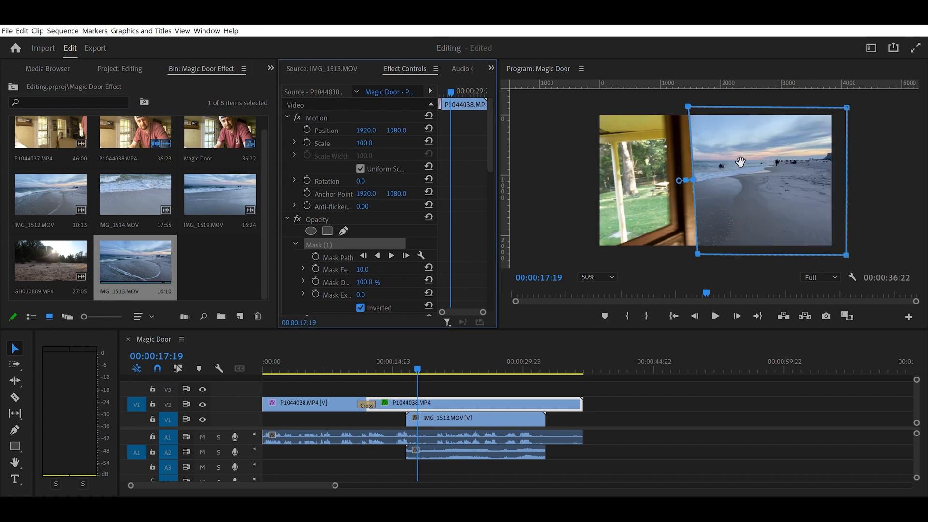
mouse_move(797, 203)
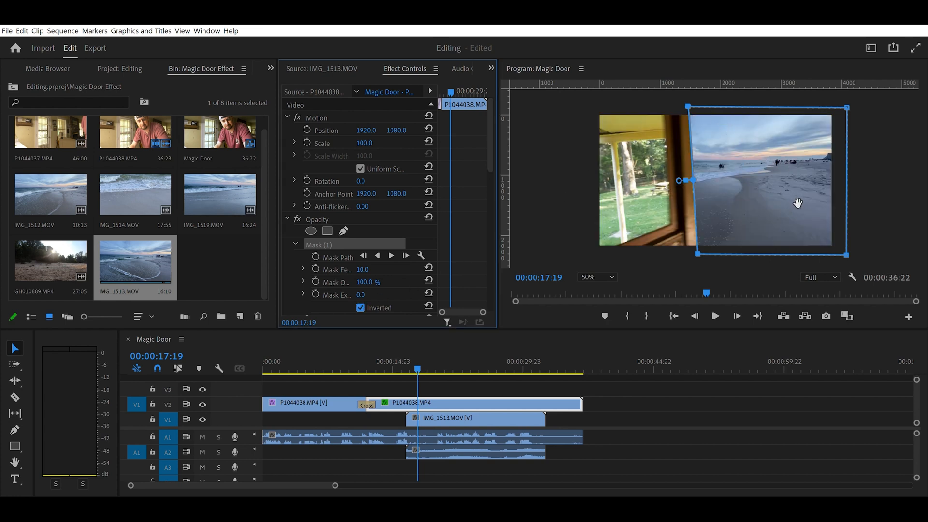